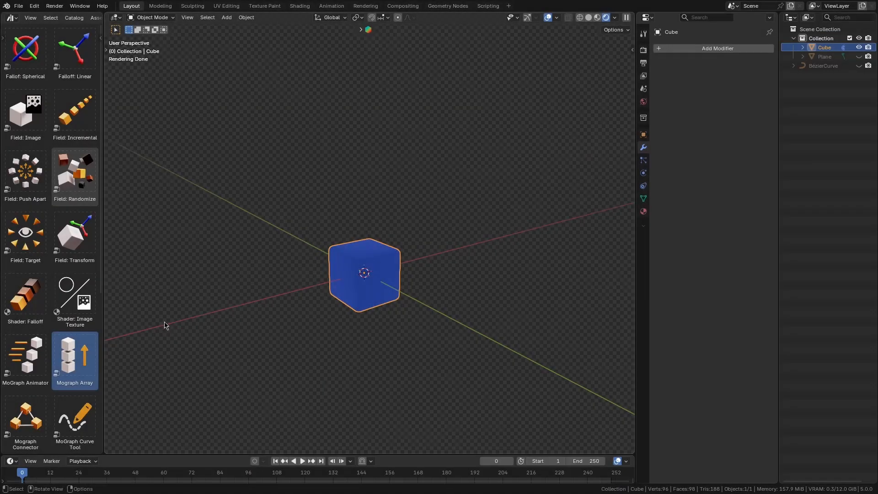
Step: Array the cube into ten copies with Mograph Array, widening Distance X and tuning rotation and scale
click(74, 360)
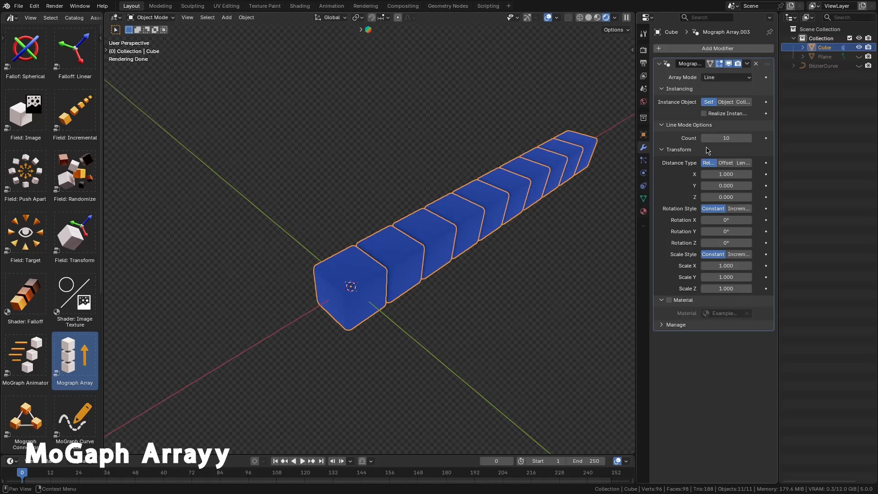
click(725, 138)
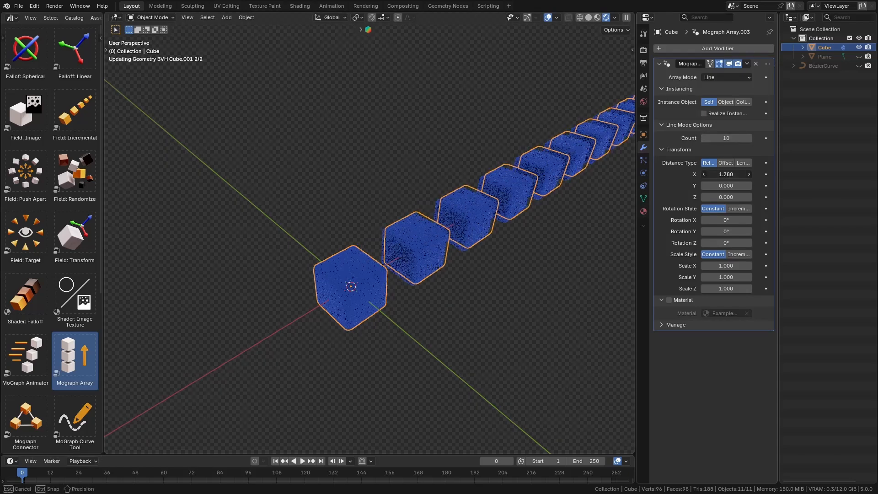
click(725, 77)
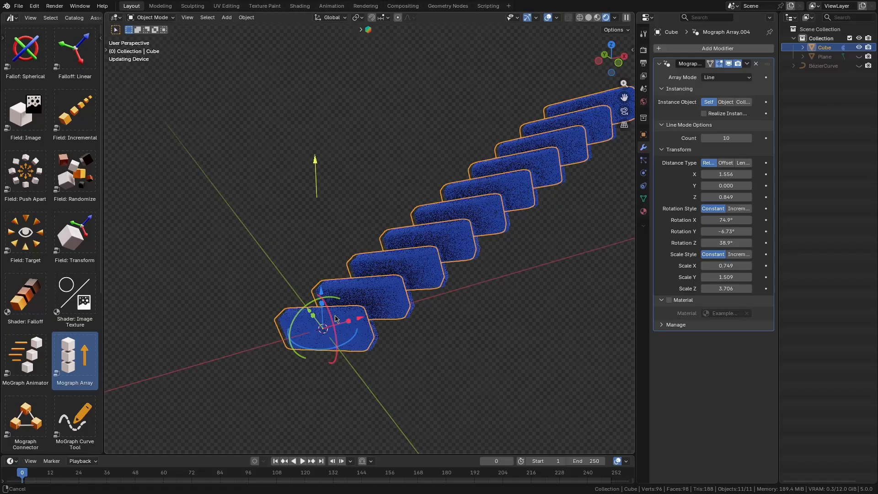
click(726, 76)
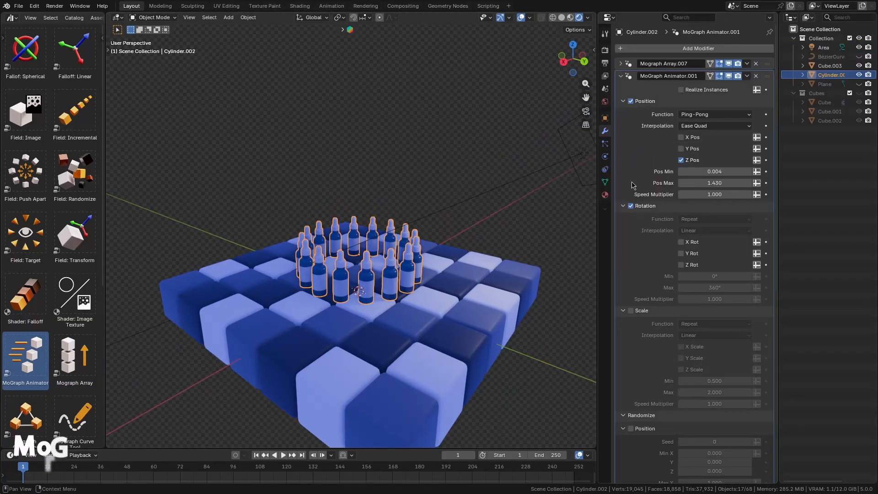
Step: Give the bottles Ping-Pong Z bobbing, ±20° X/Y rocking, and random position up to 2.41
click(283, 454)
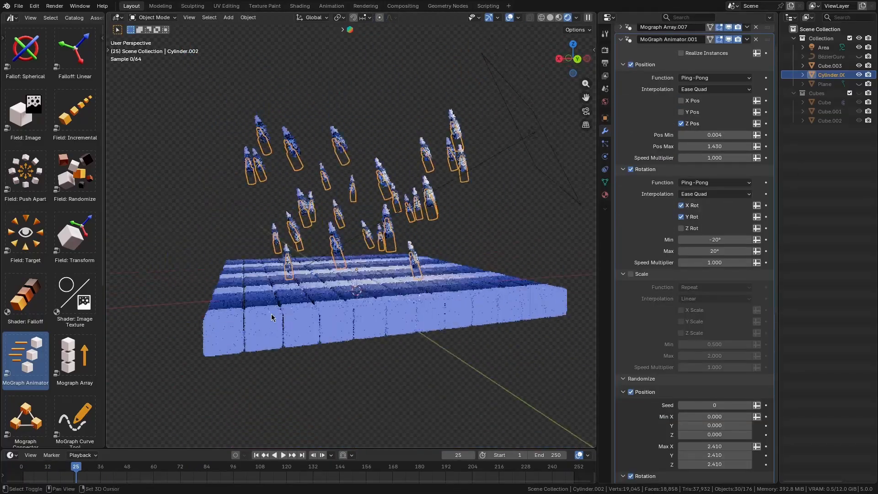
click(282, 454)
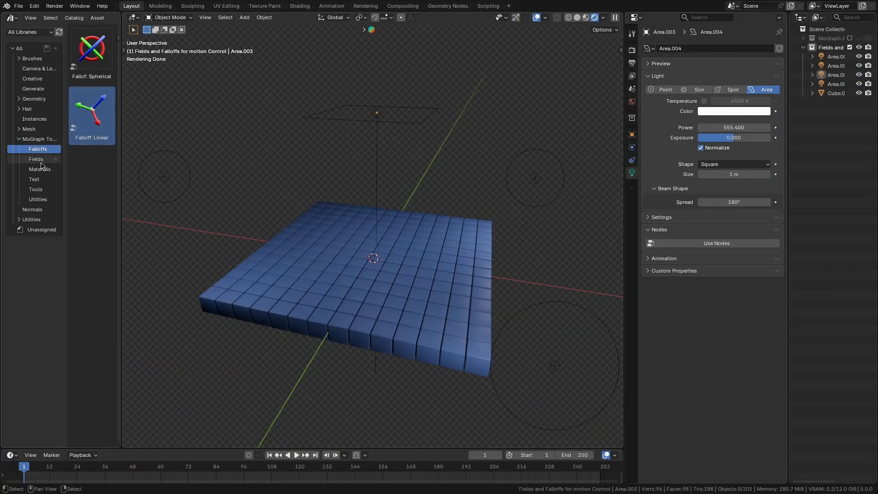
Step: Add Transform and Randomize fields to the cube grid, using Empty as the falloff object
click(35, 159)
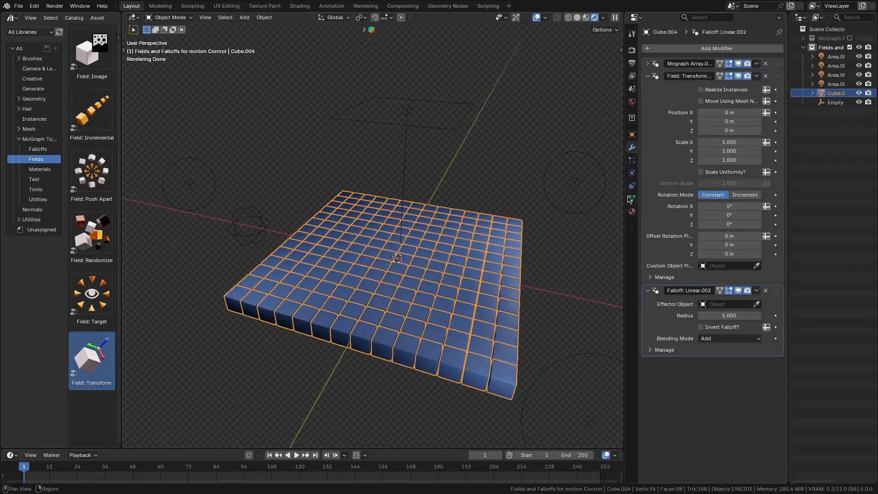
click(728, 304)
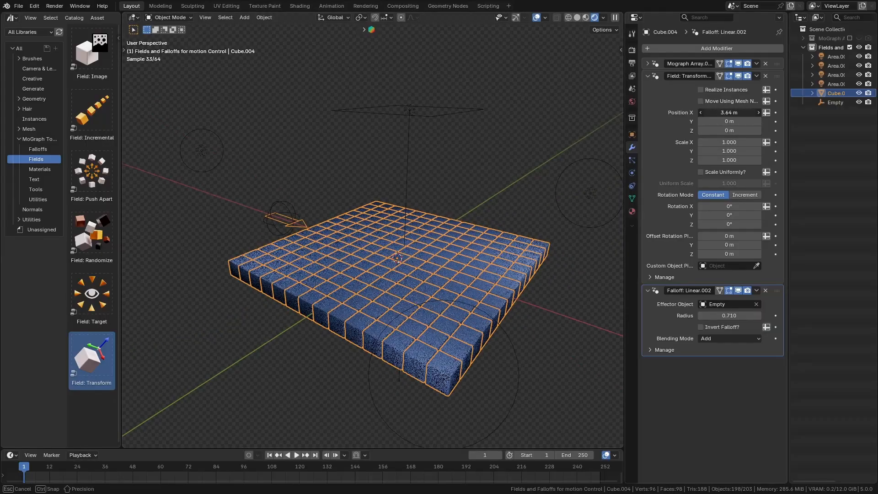
click(700, 327)
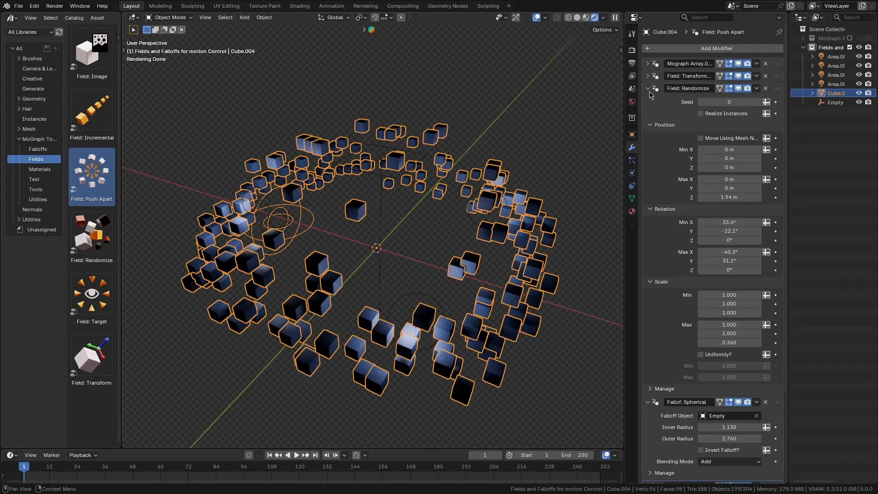
Step: Add a Push Apart field with spherical Empty falloff, strength 0.17, and adjusted inner/outer radius
click(648, 88)
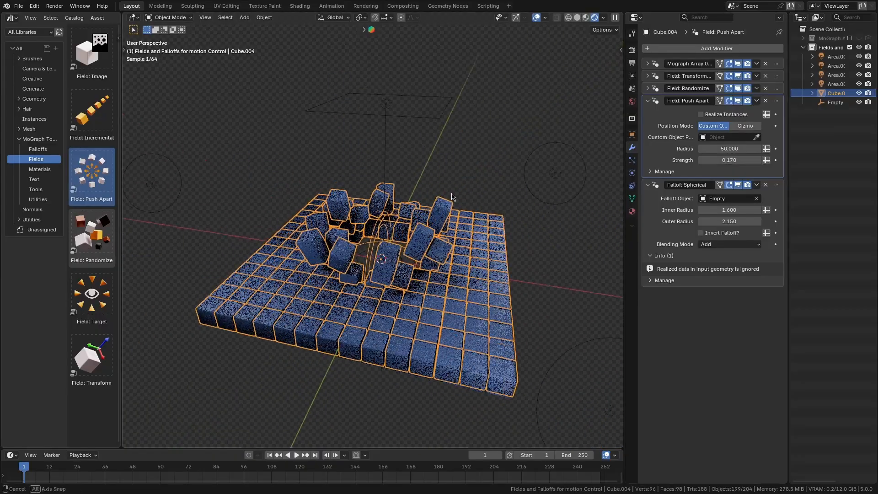
click(835, 102)
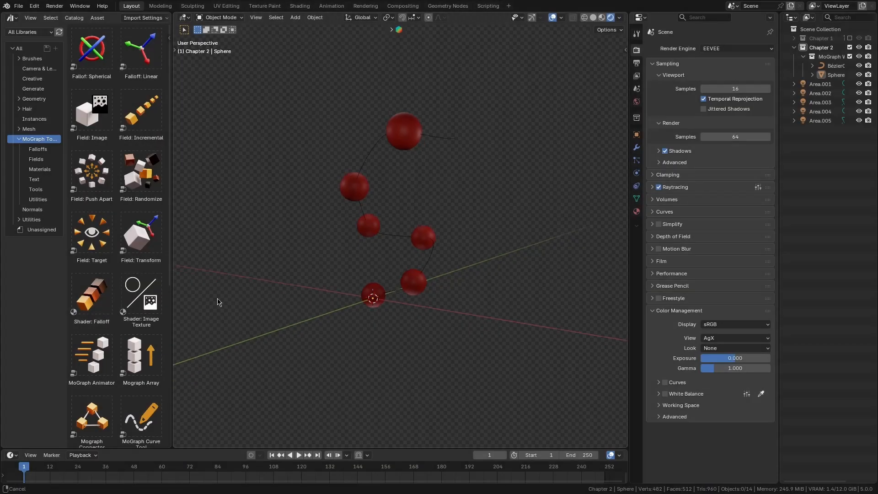
Step: Apply MoGraph Wiggler to the Sphere and set its Amplitude to 1.54
scroll(down, 3)
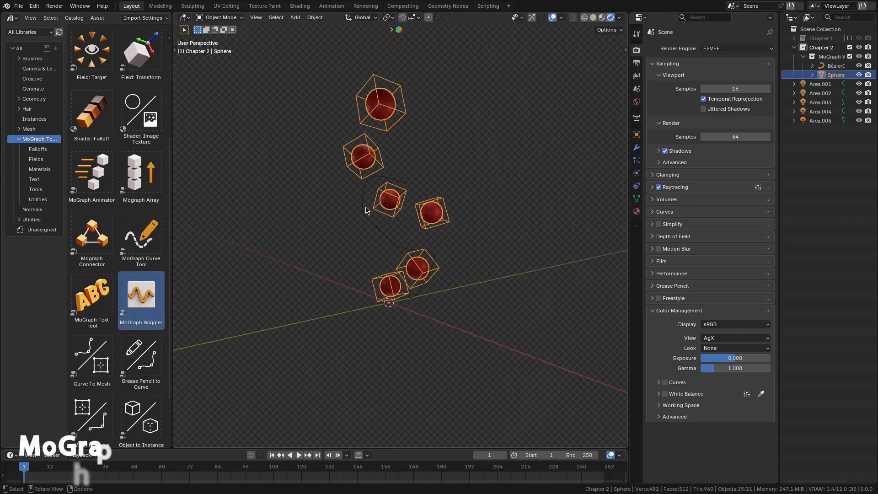
click(298, 454)
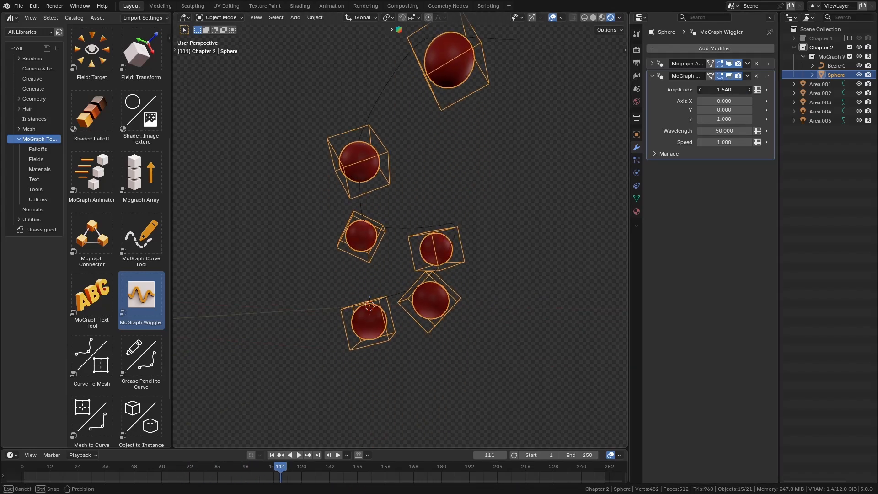
click(297, 455)
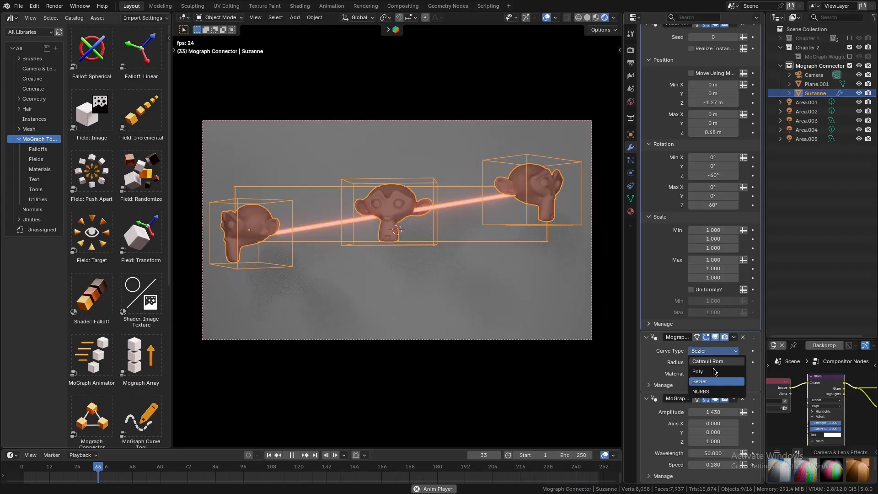
Step: Set the Mograph Connector modifier's Curve Type to Poly
click(701, 391)
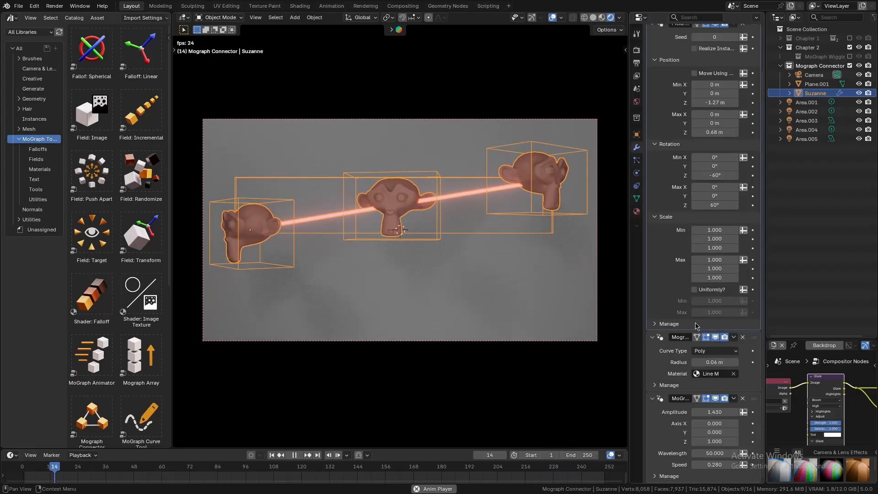
click(714, 351)
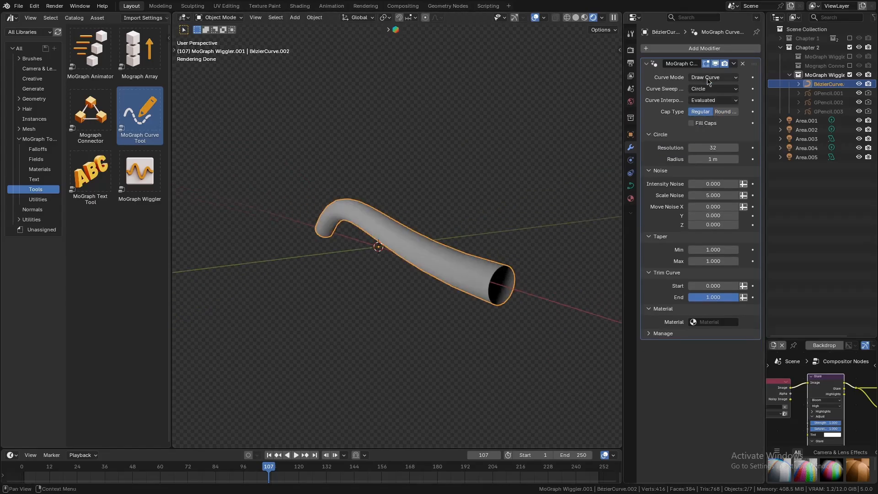
Step: Switch the curve sweep profile to Dashed Line, then to Circle with higher noise intensity
click(712, 88)
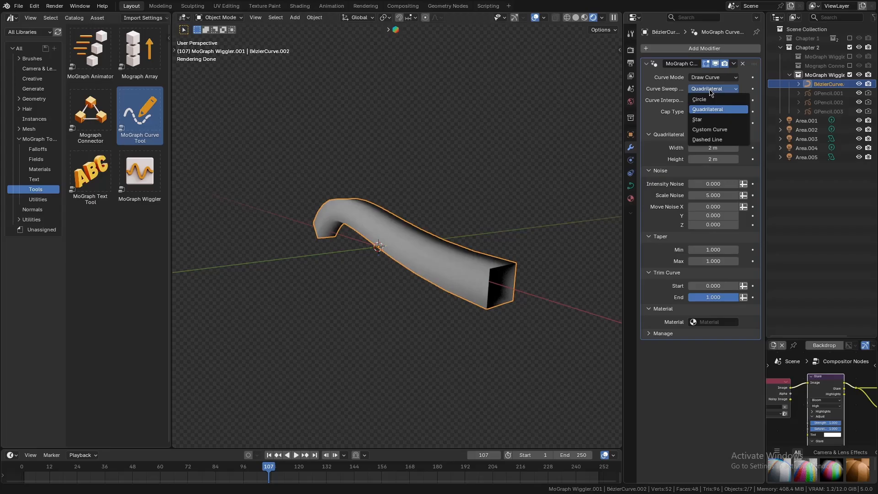
click(708, 139)
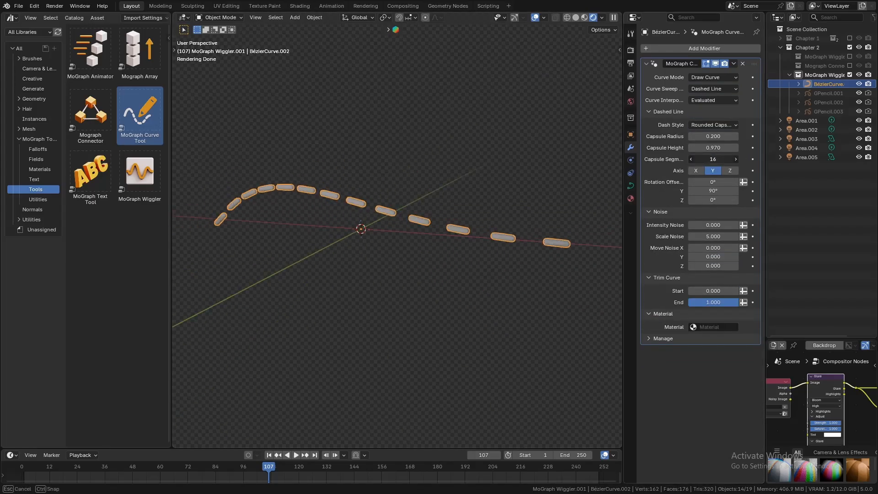
click(713, 88)
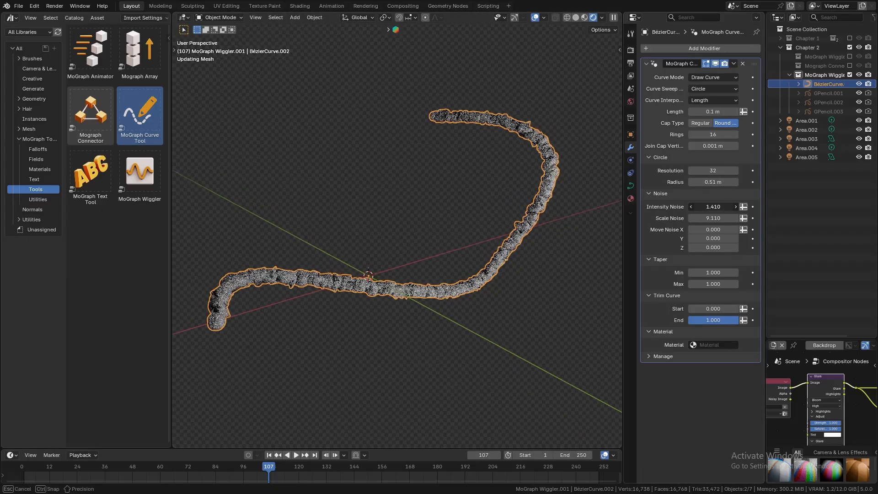
click(713, 88)
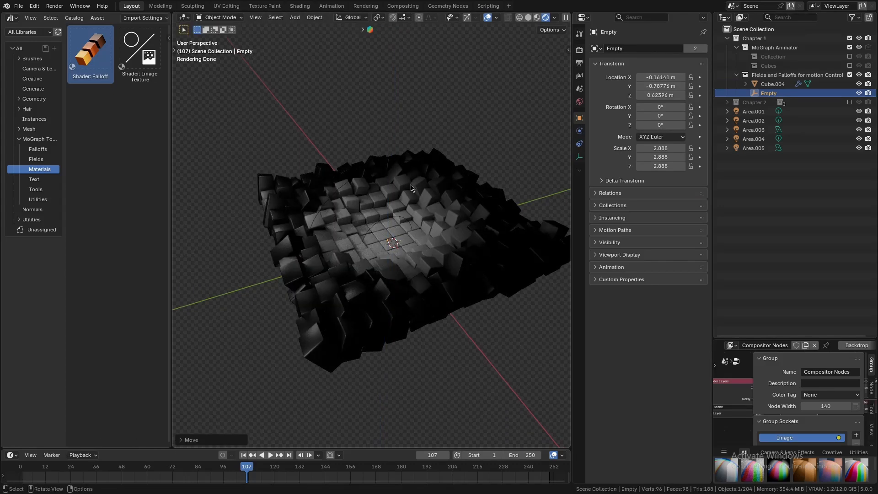
Step: Slide Empty.001 along X across the Blender lettering and confirm its new position
click(760, 83)
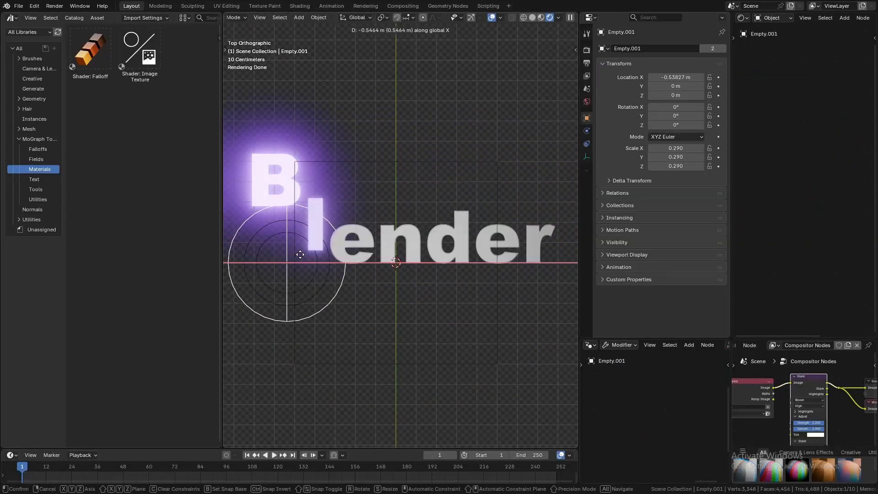
click(139, 5)
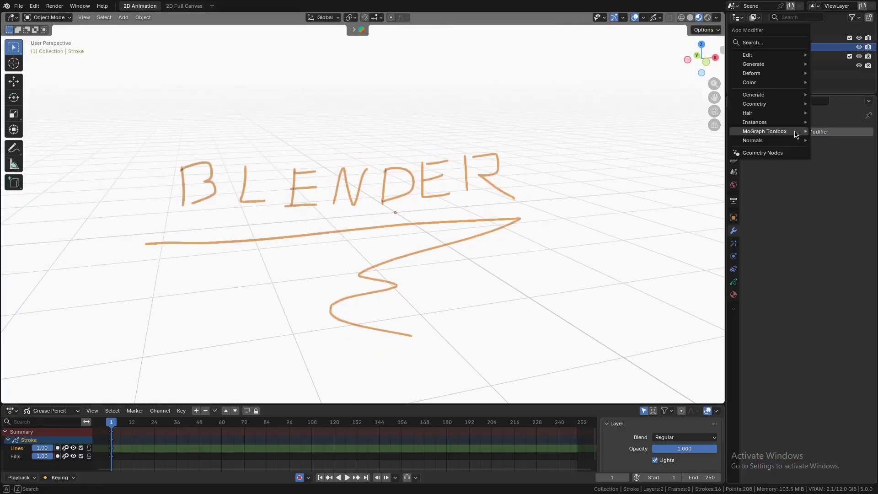
mouse_move(761, 153)
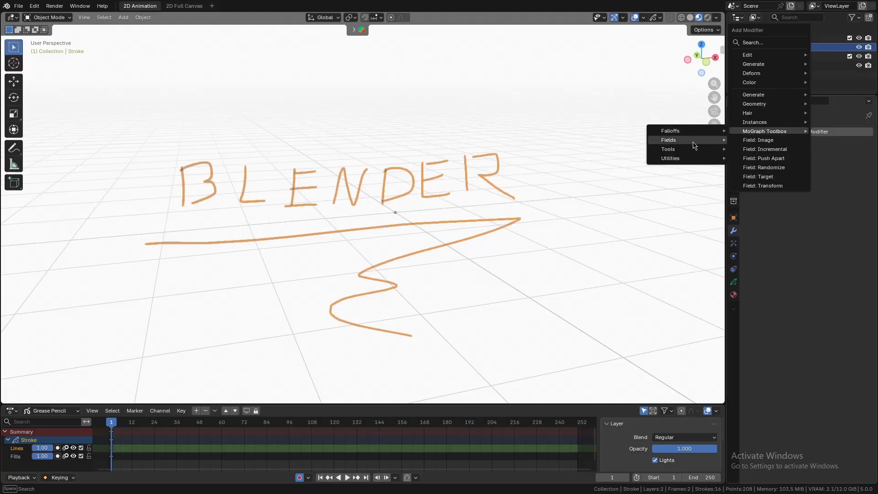
mouse_move(670, 158)
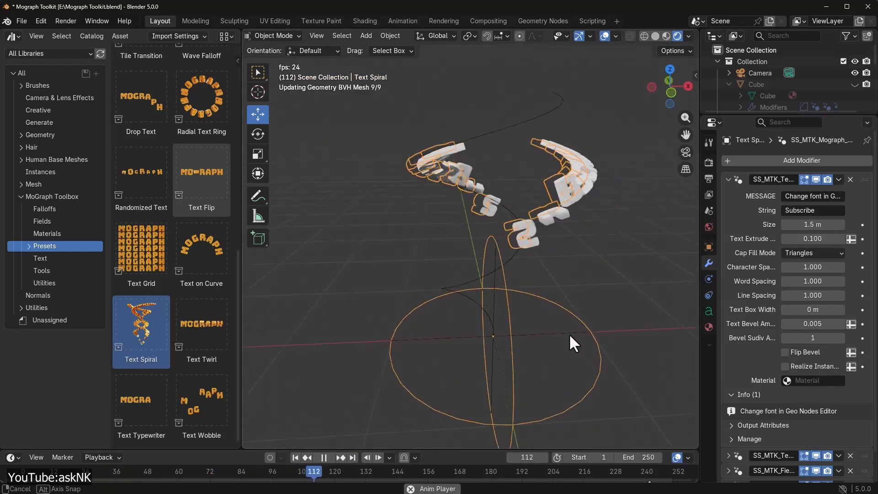
Step: Browse the material assets, play the cylinder Array demo, and load the Rocket Trail scene
click(47, 233)
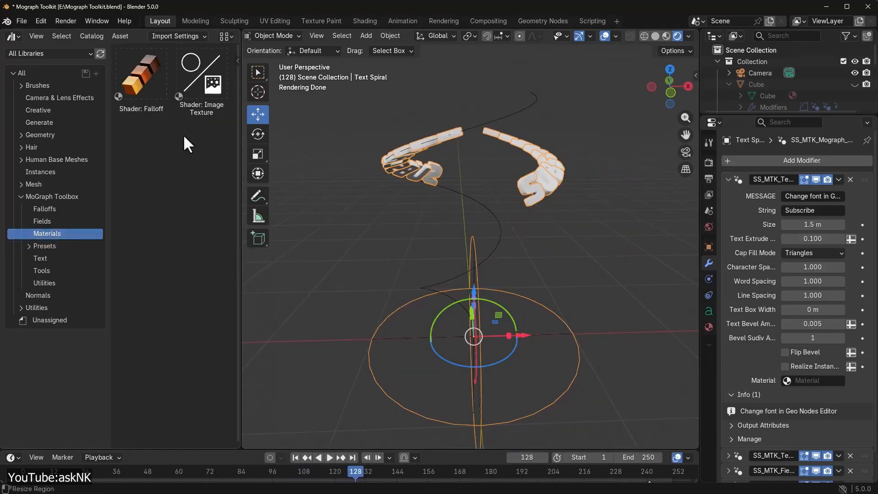
mouse_move(176, 266)
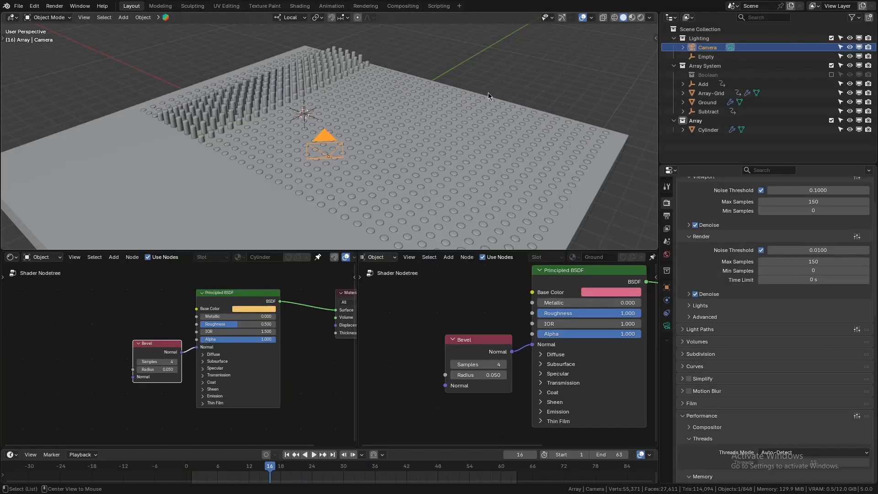
click(310, 454)
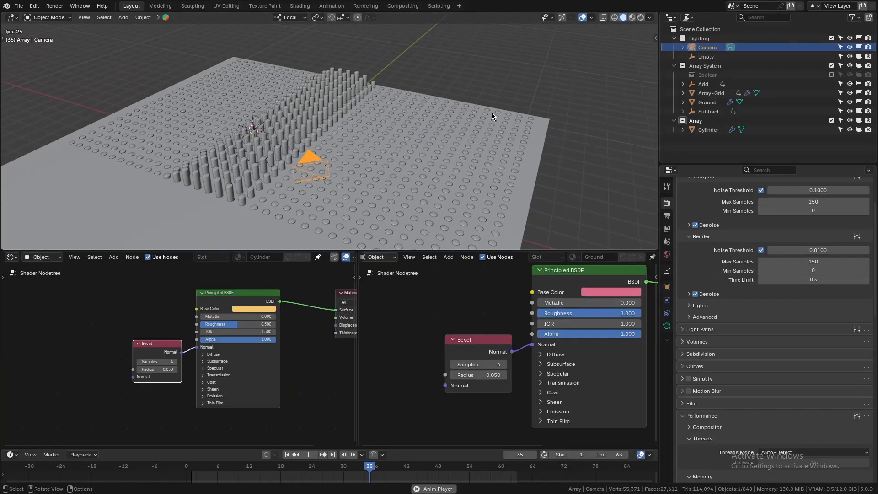
click(309, 454)
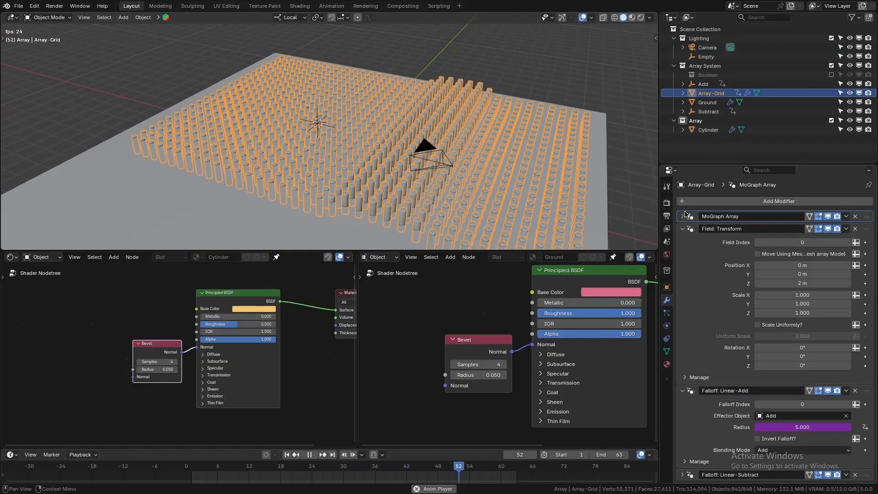
click(379, 466)
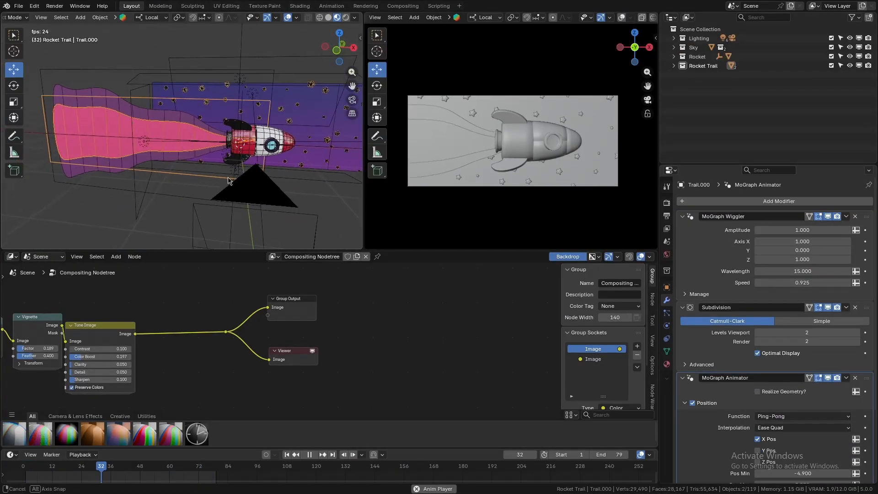
Step: Randomize Cube.005 with Position Max Y 3.1 m, Z 3.75 m and Rotation Max Y 34.2°
click(287, 454)
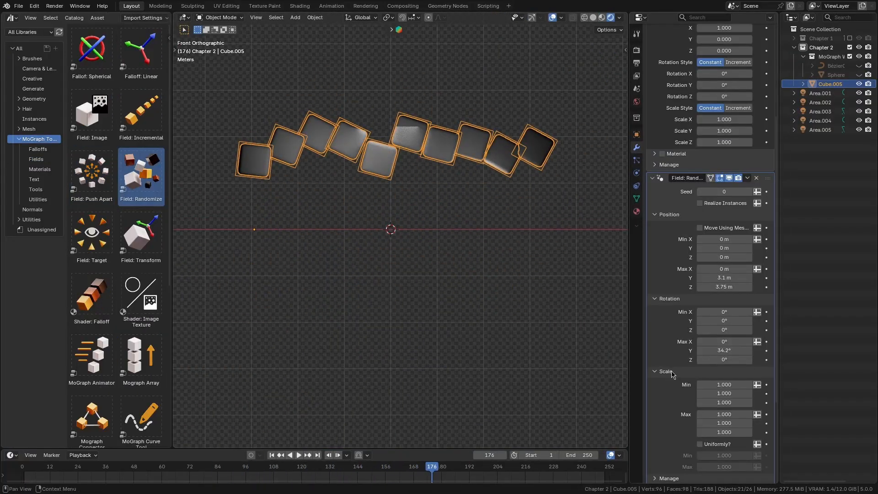
Step: Render the viewport and select Cube.004 to reveal its Spherical falloff settings
click(297, 455)
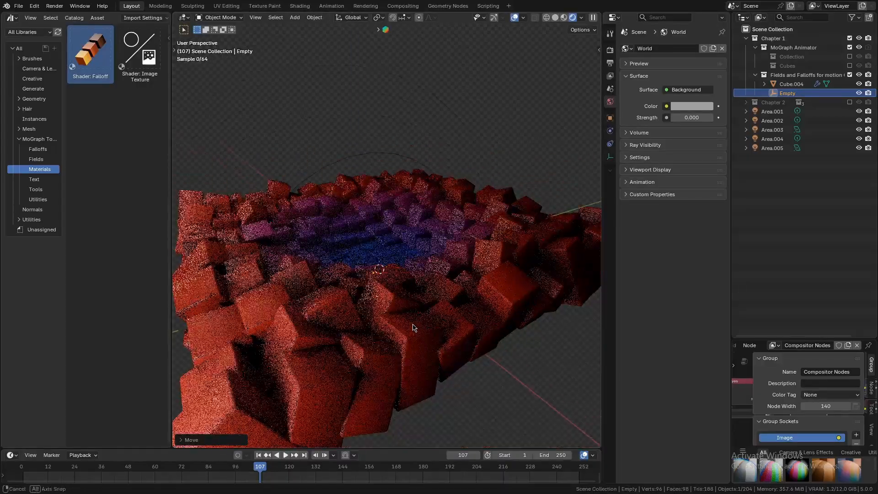
click(790, 84)
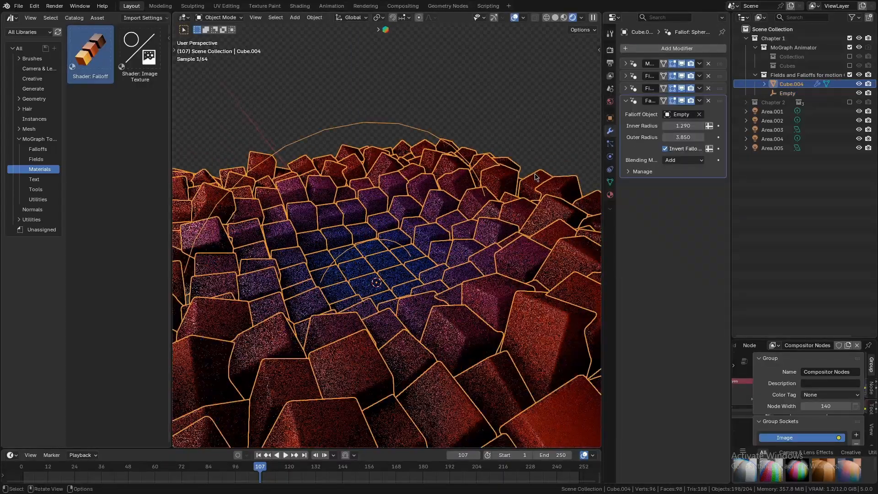